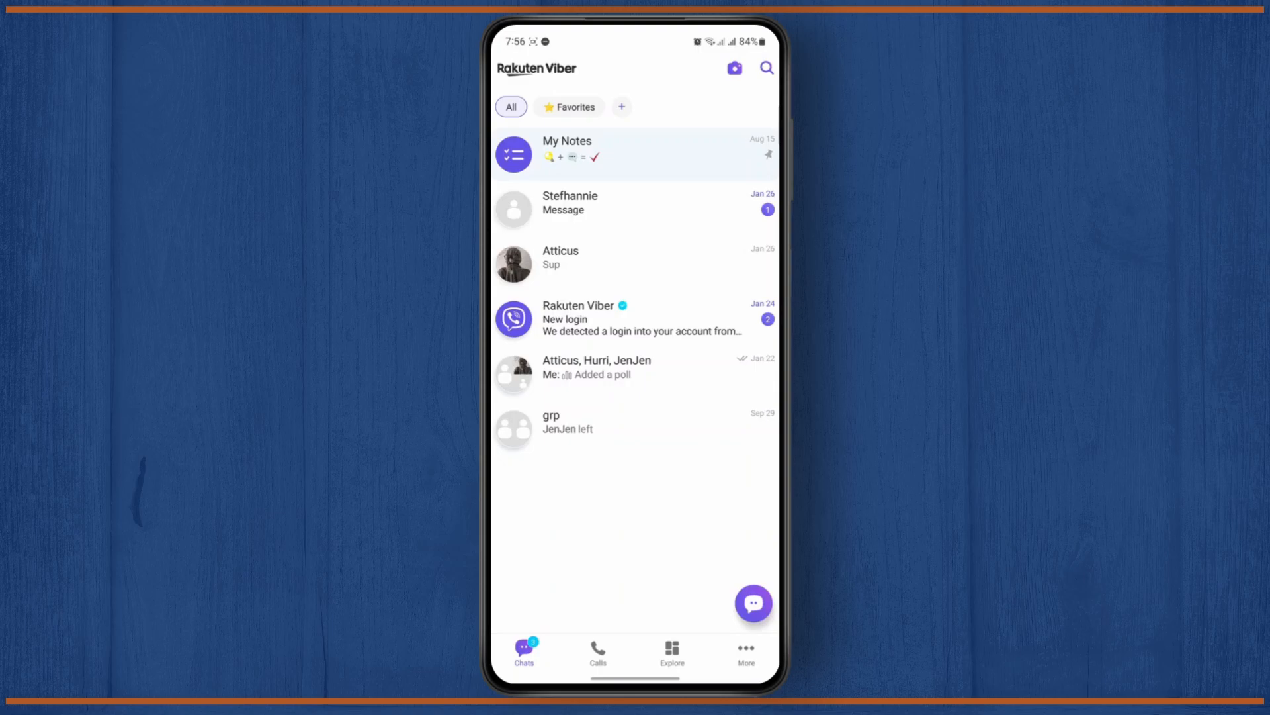
- Open the grp group chat from the Chats list to view its shared photo
{"action": "left_click", "coordinate": [597, 366]}
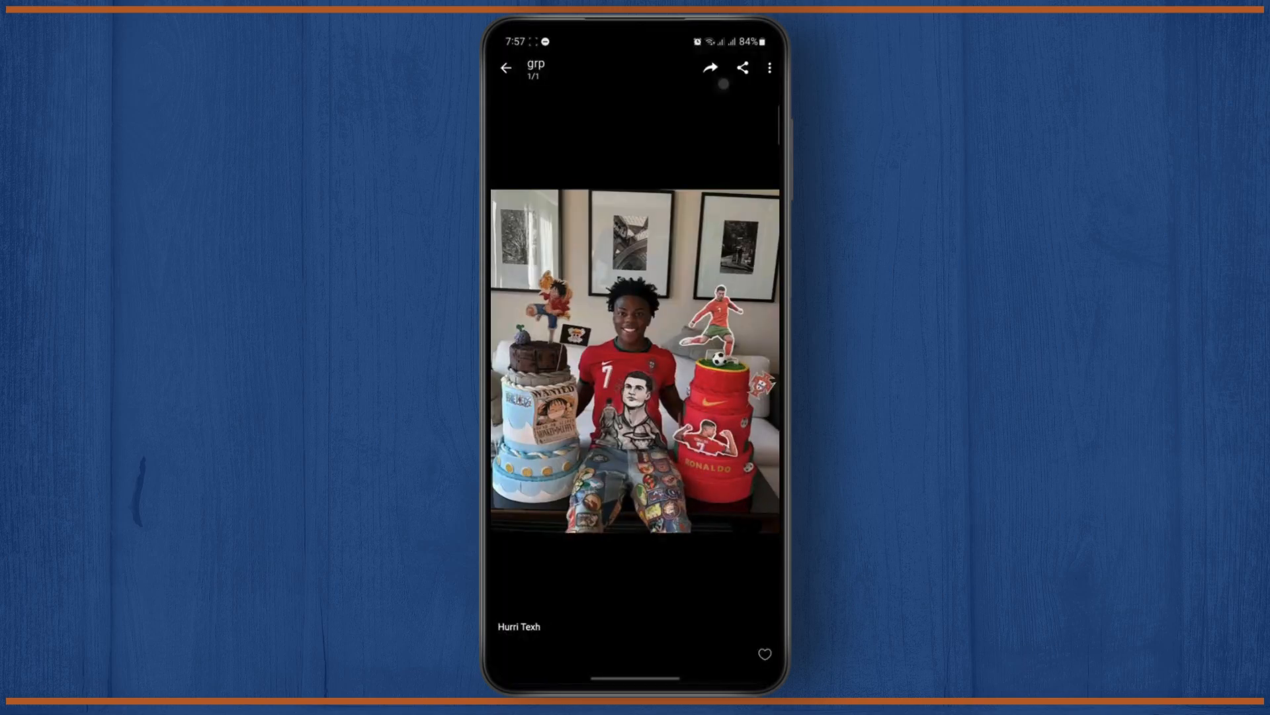
- Leave the full-screen photo and return to the Chats list
{"action": "left_click", "coordinate": [768, 68]}
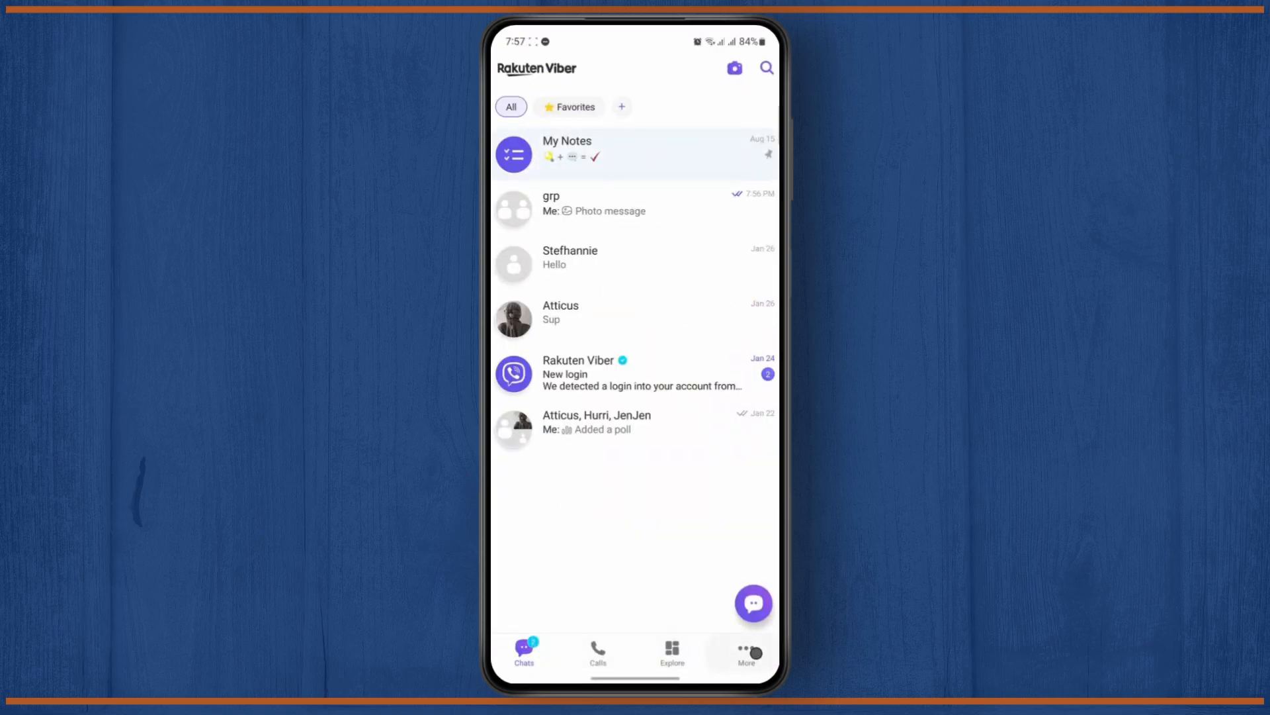
- Go to More and open Settings, showing Account, Privacy, Media and other categories
{"action": "left_click", "coordinate": [744, 653]}
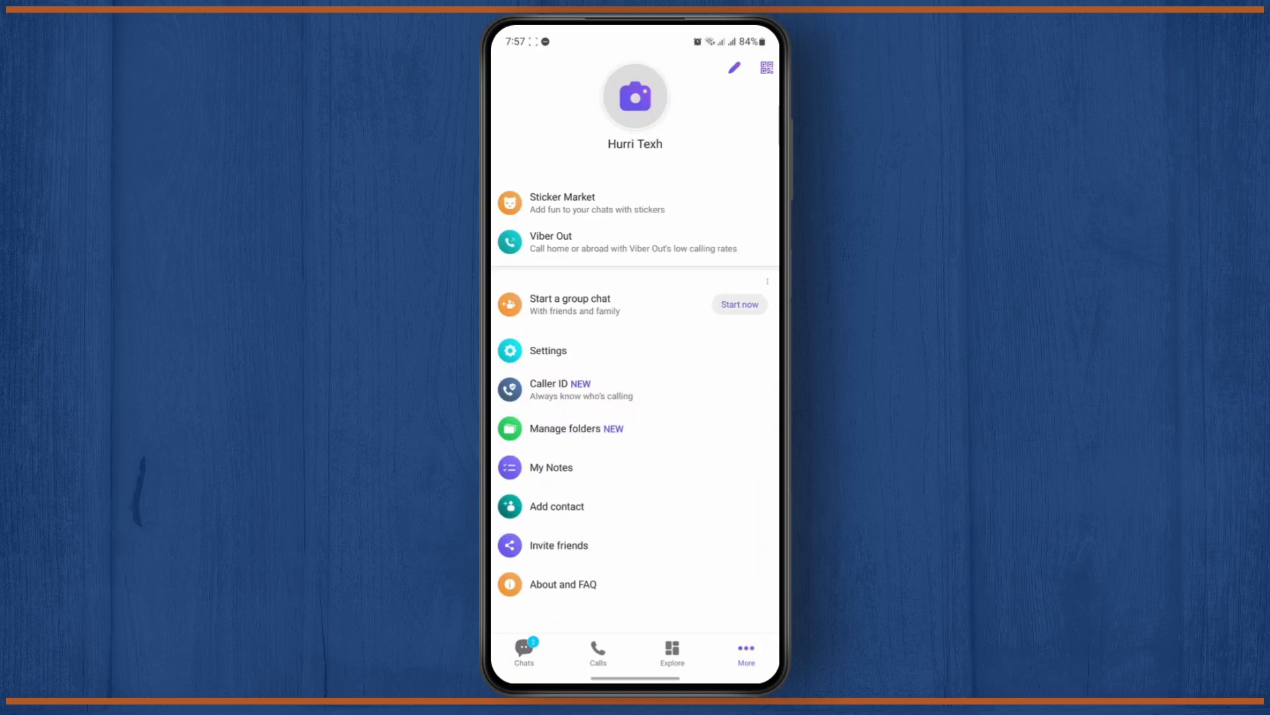
{"action": "left_click", "coordinate": [548, 350]}
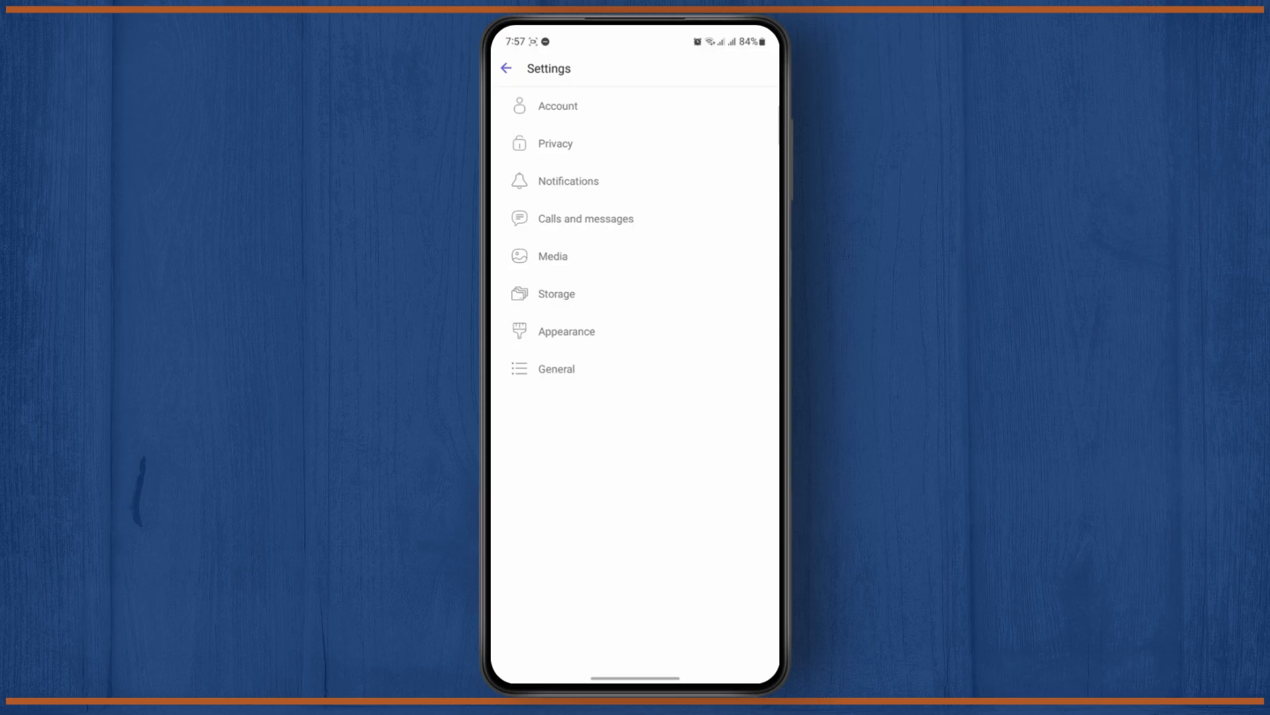
- Leave Save to gallery checked in Media settings, then open the Atticus chat
{"action": "left_click", "coordinate": [552, 256]}
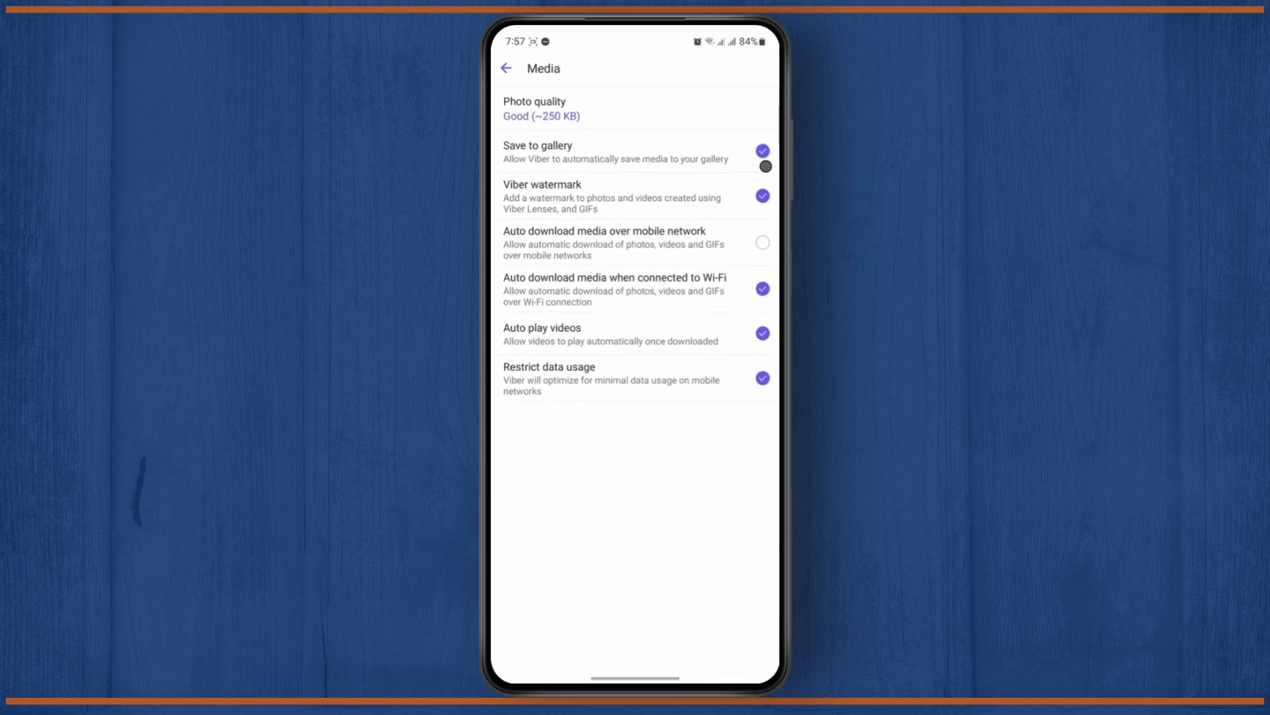
{"action": "left_click", "coordinate": [761, 150]}
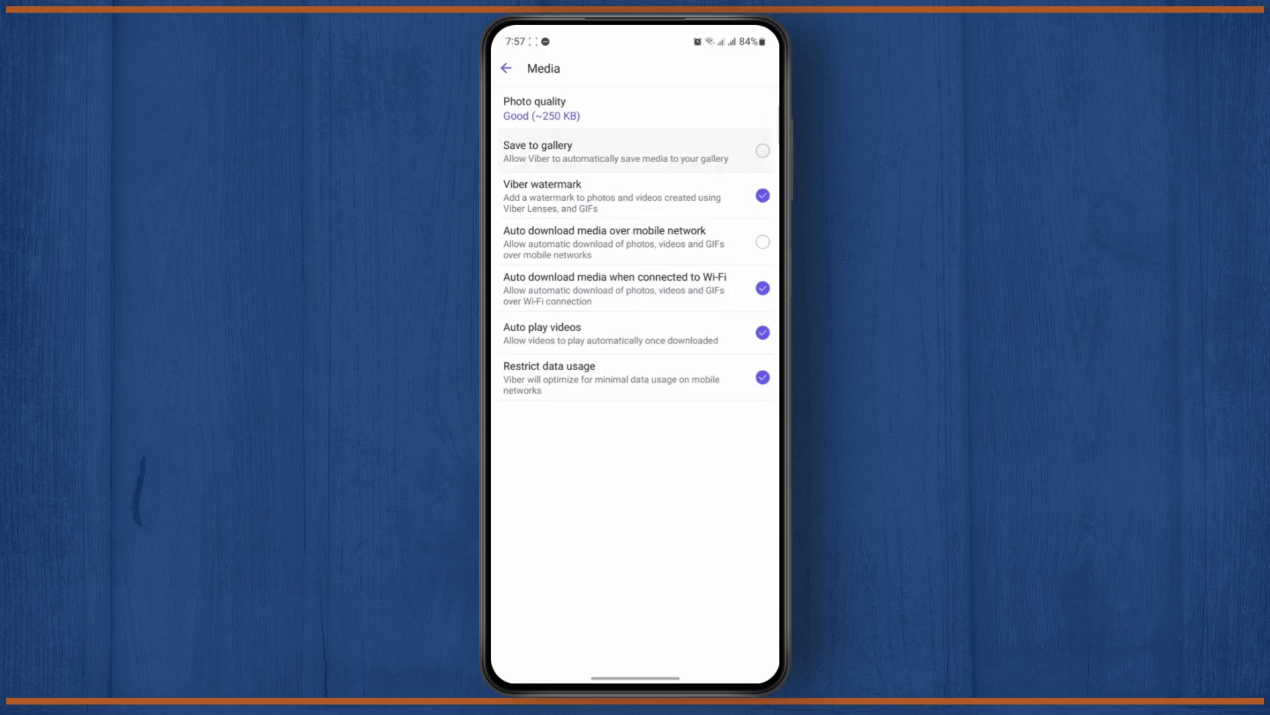
{"action": "left_click", "coordinate": [761, 151]}
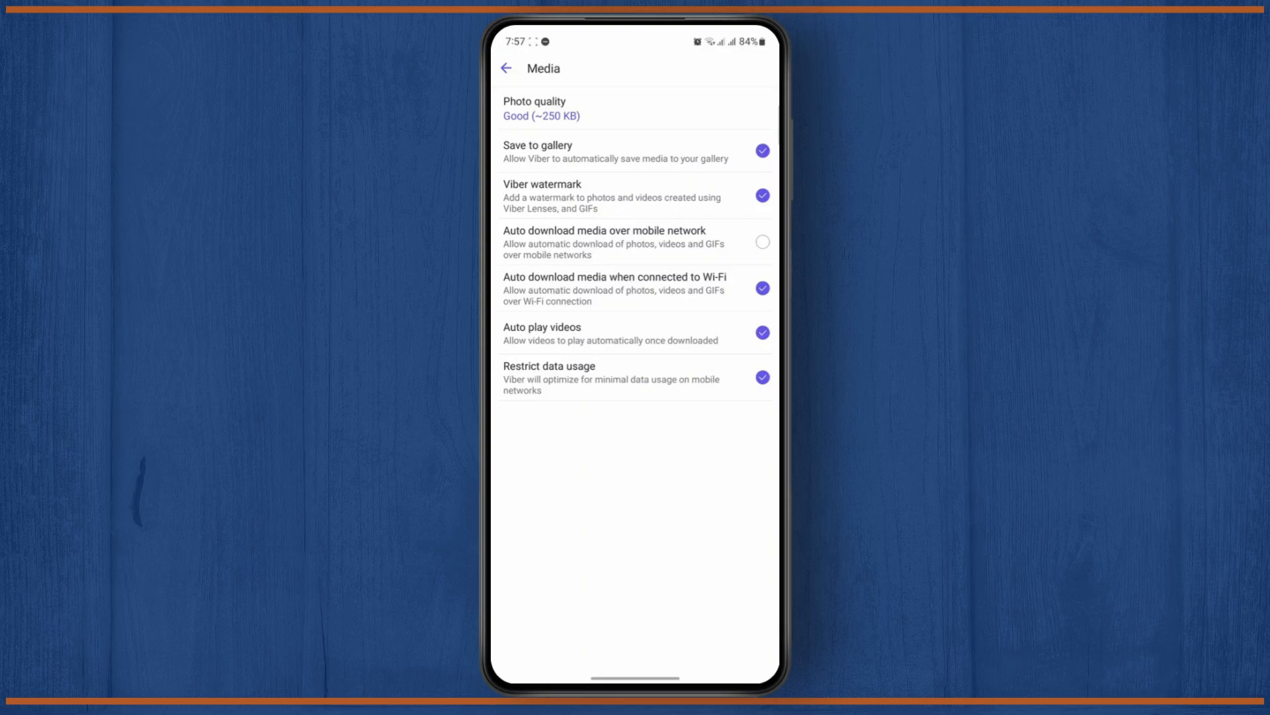
{"action": "left_click", "coordinate": [505, 68]}
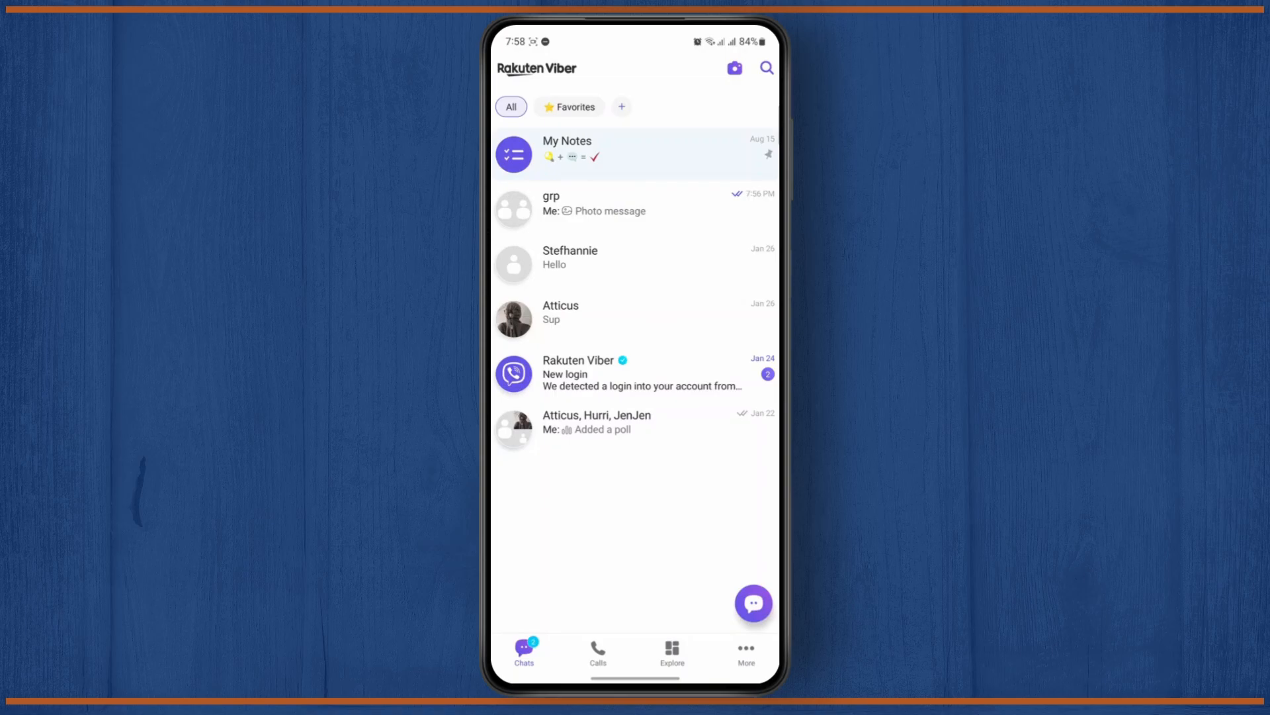
{"action": "left_click", "coordinate": [560, 312]}
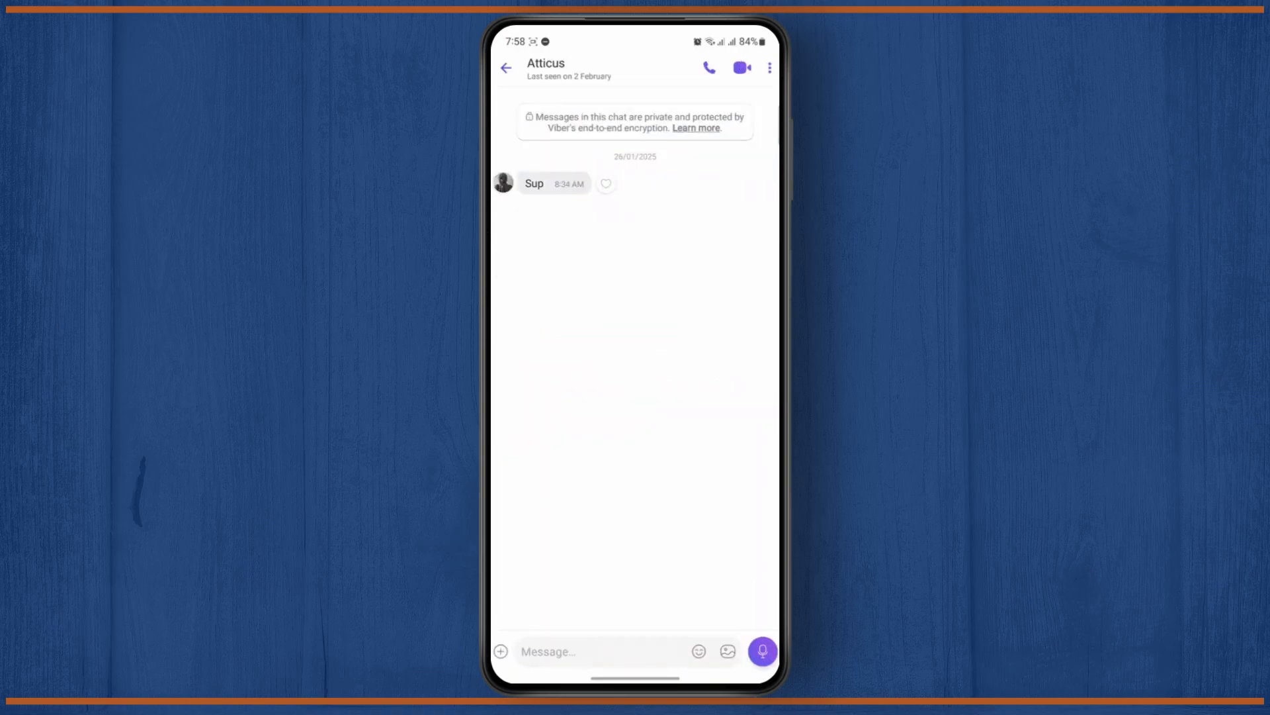